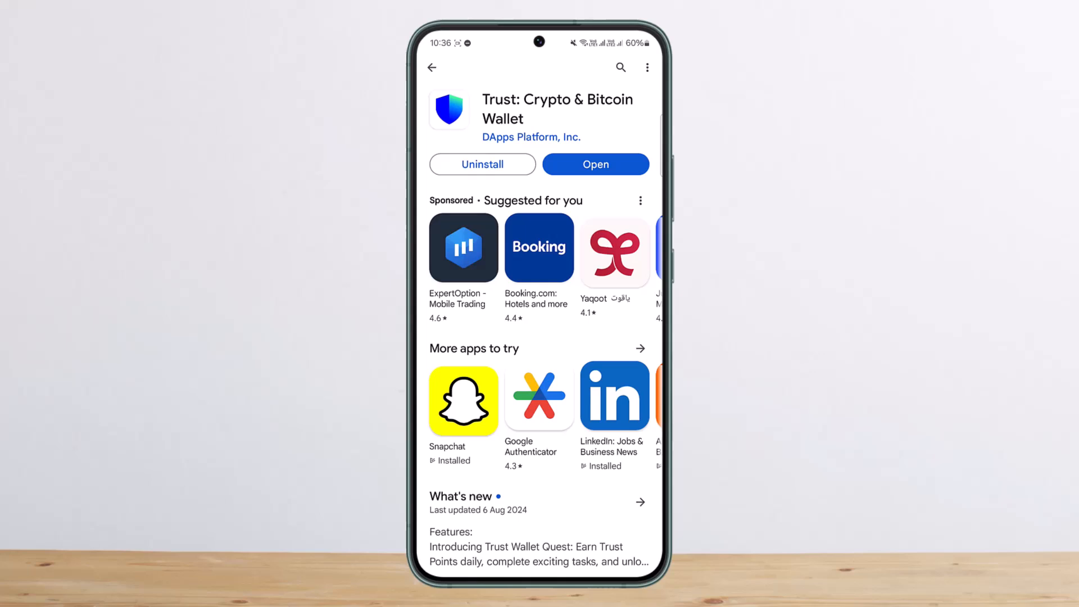
# Step: Launch Trust Wallet from the Play Store and open the Wallets list showing Main Wallet 1
pyautogui.click(595, 163)
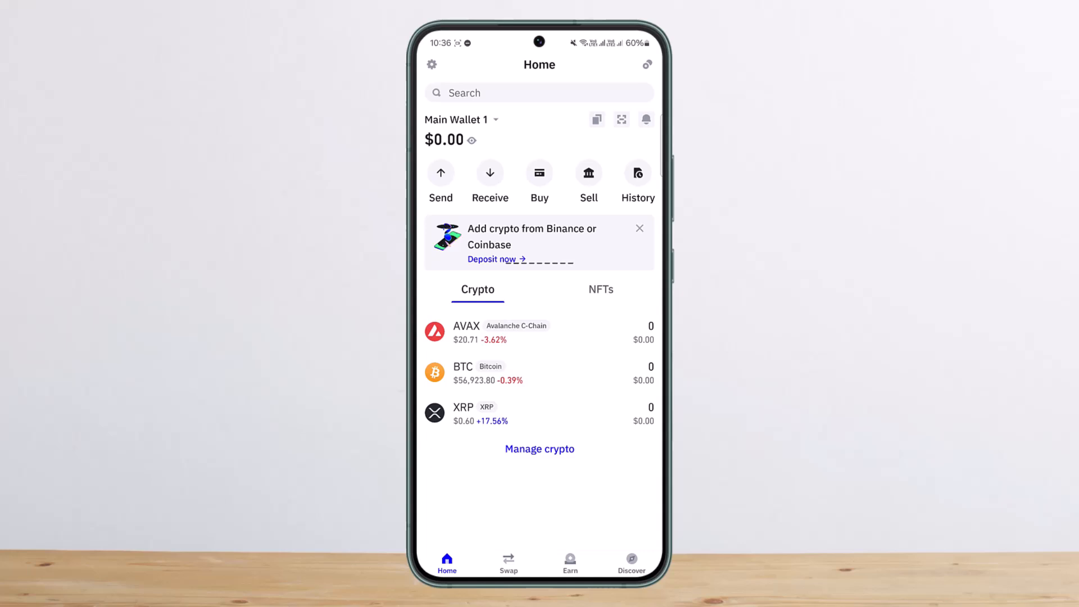
pyautogui.click(456, 119)
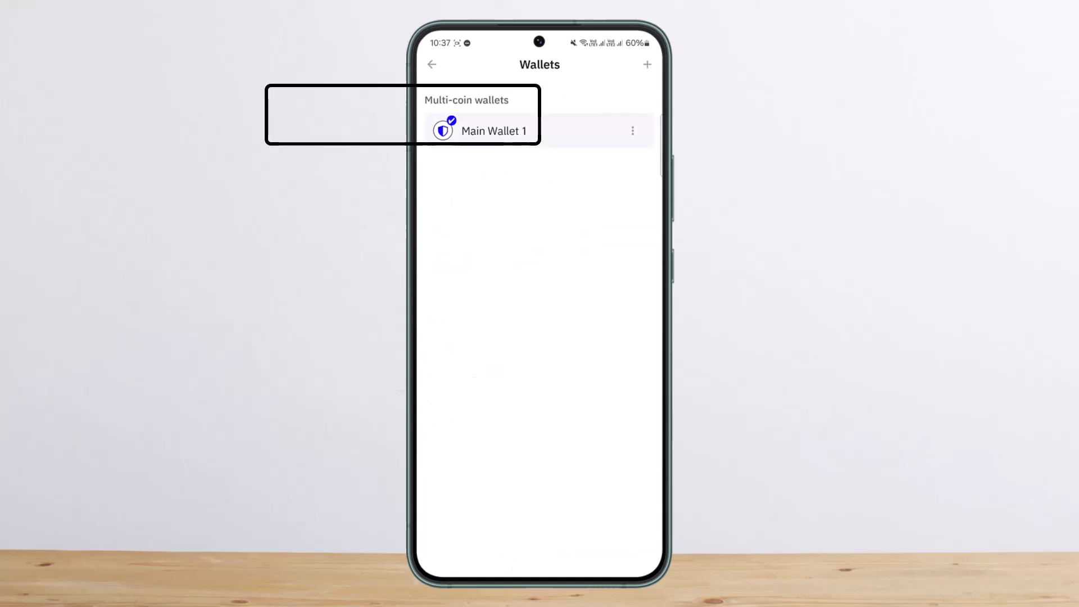